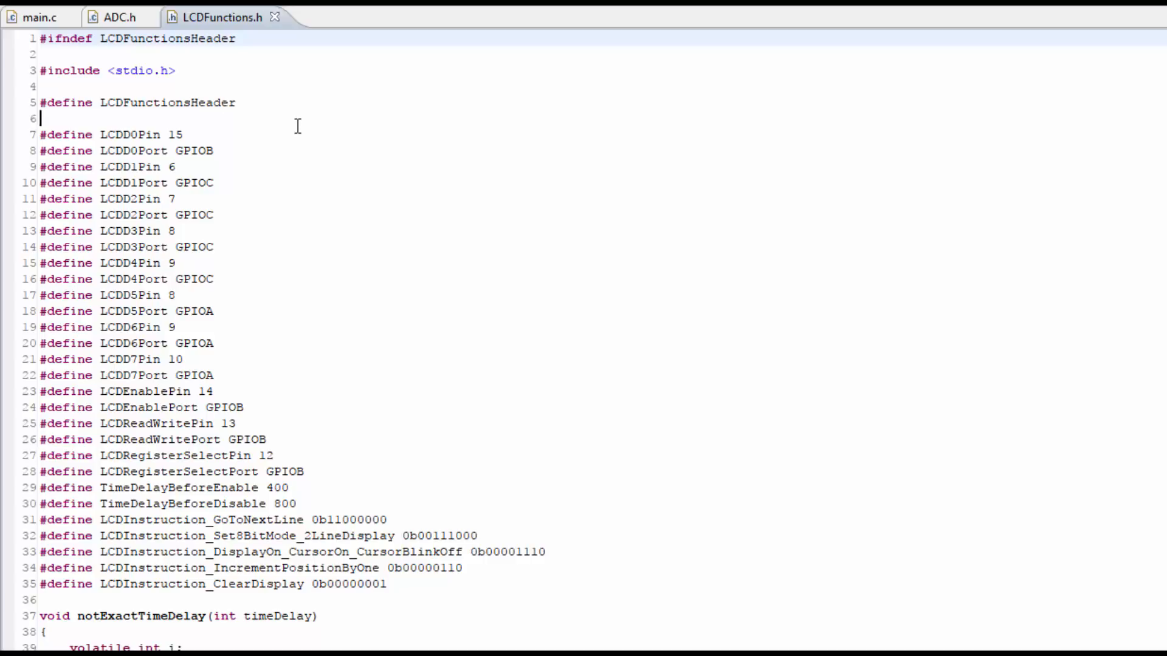
Comment out the LCDSendACharacter(' ') line at the end of LCDSendAString in LCDFunctions.h.
{"action": "double_click", "coordinate": [166, 38]}
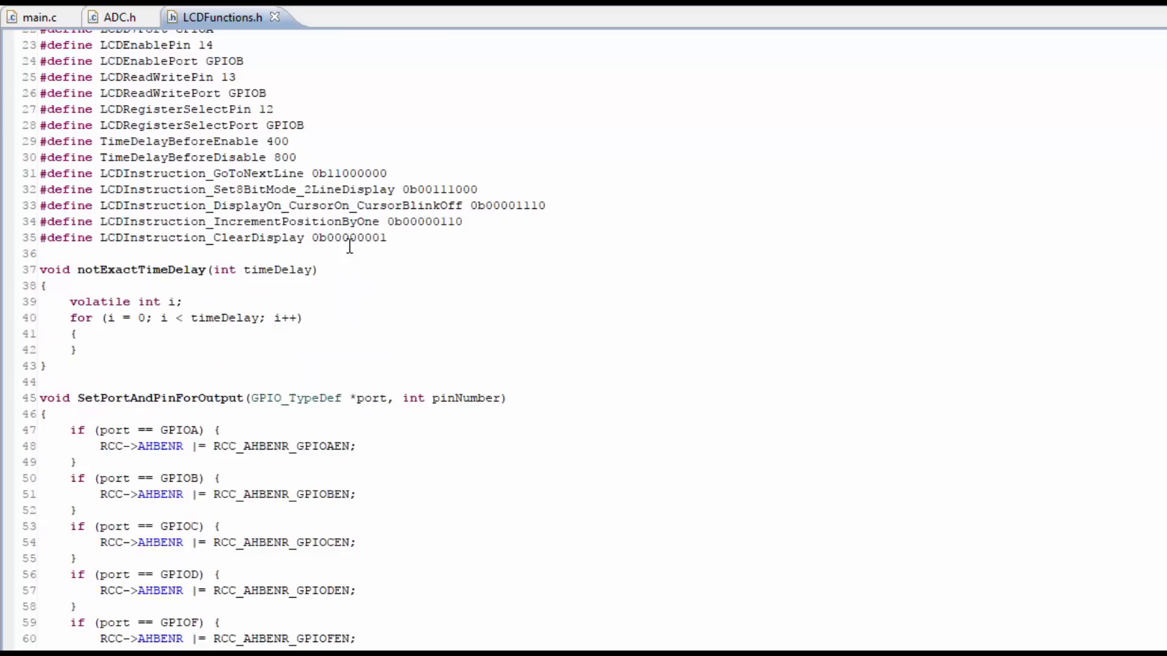
{"action": "scroll", "scroll_direction": "down", "scroll_amount": 3}
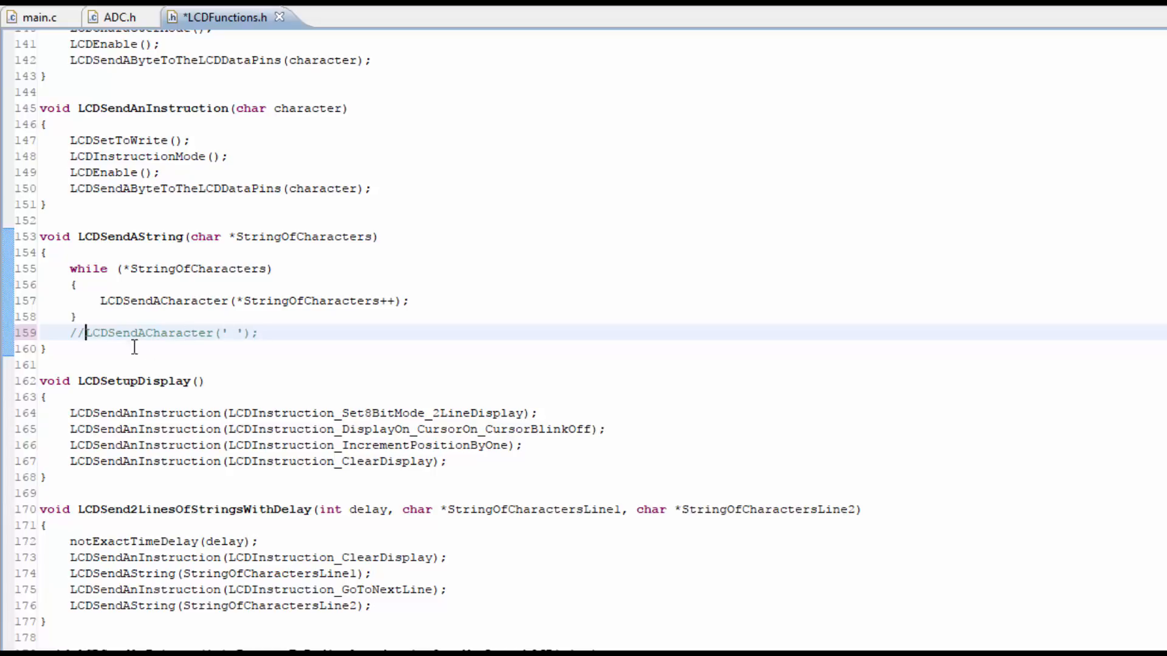
{"action": "left_click", "coordinate": [35, 16]}
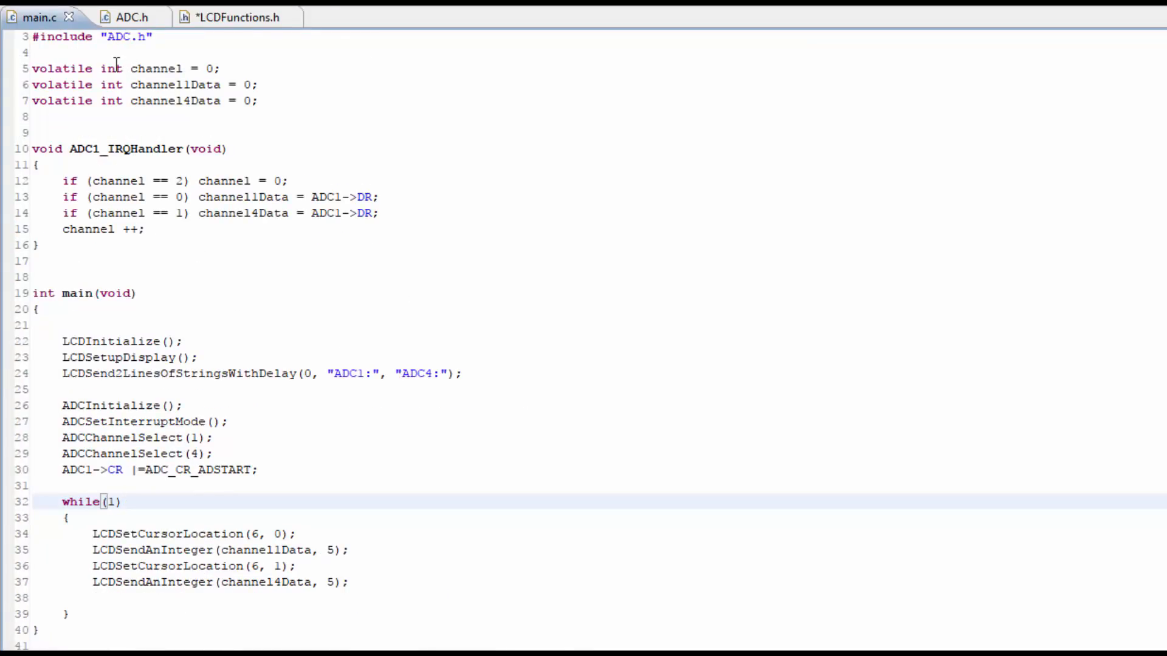
Review main.c's main loop and its LCDSendAnInteger calls for the channel readings.
{"action": "key", "text": "ctrl+a"}
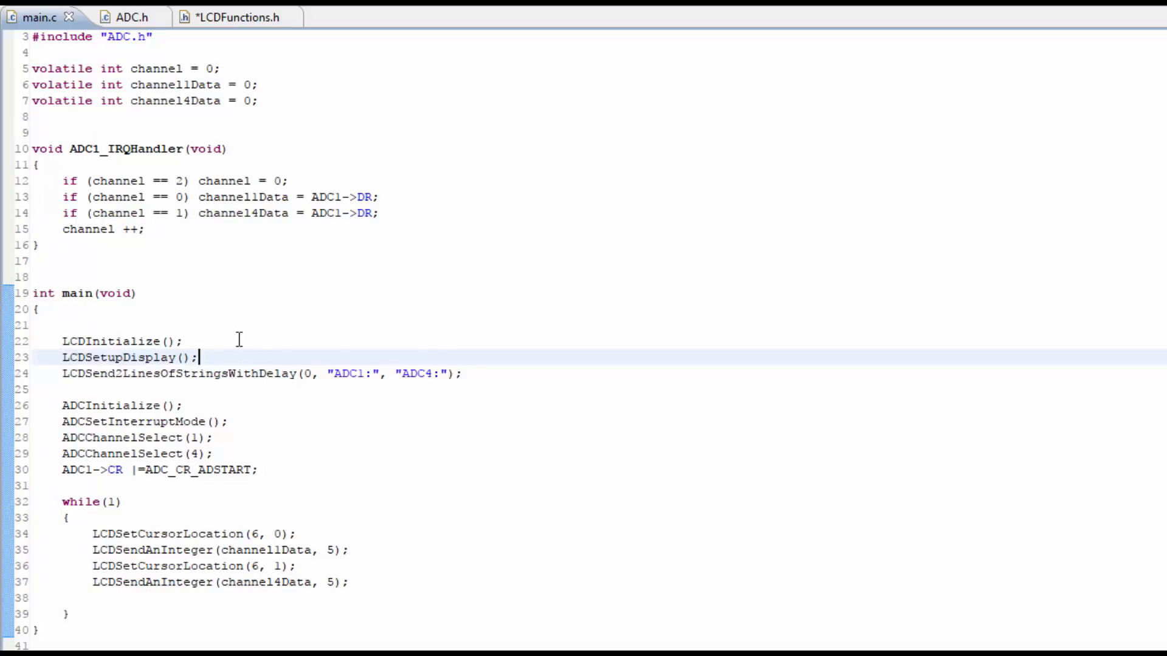
{"action": "mouse_move", "coordinate": [123, 318]}
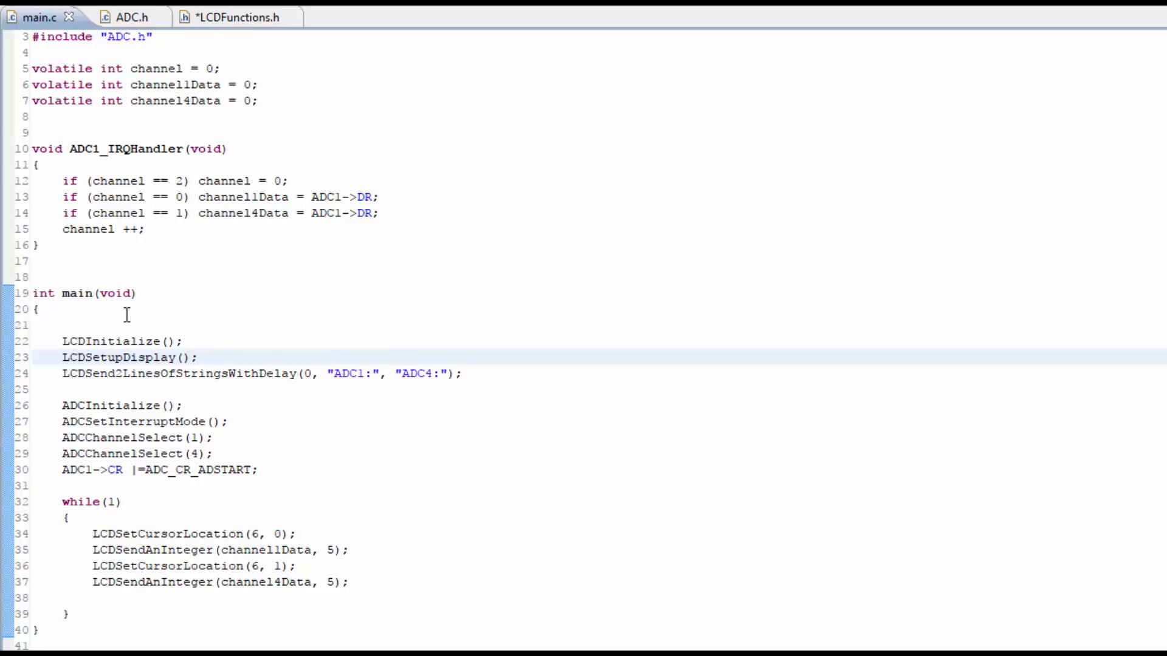
{"action": "mouse_move", "coordinate": [181, 148]}
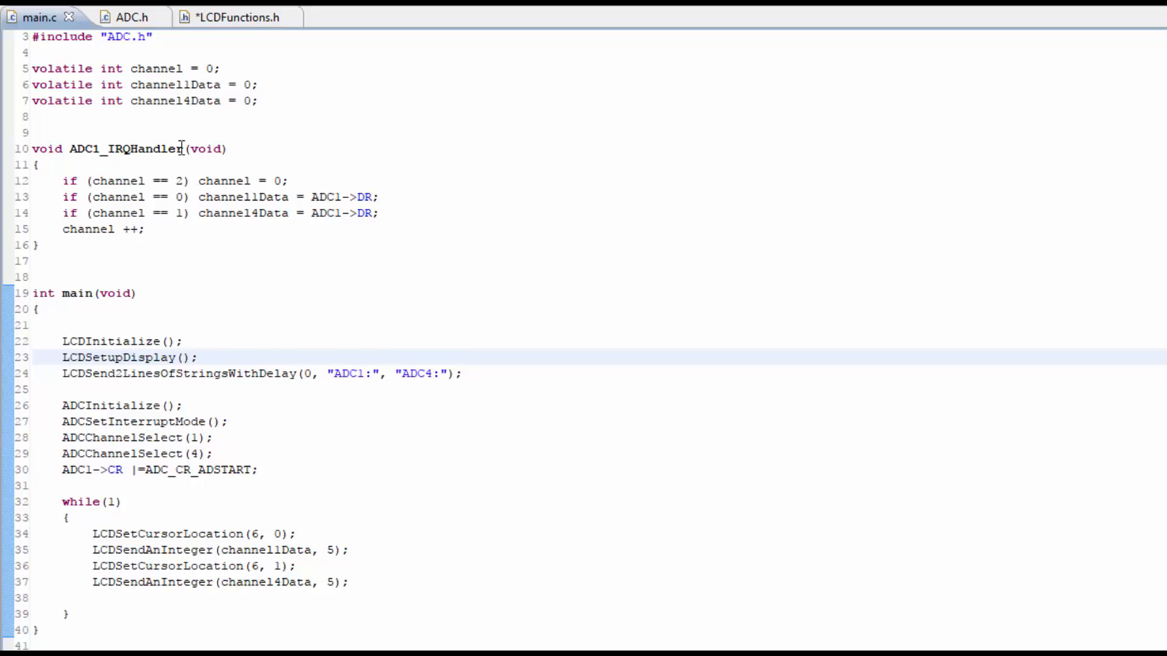
{"action": "left_click", "coordinate": [122, 341]}
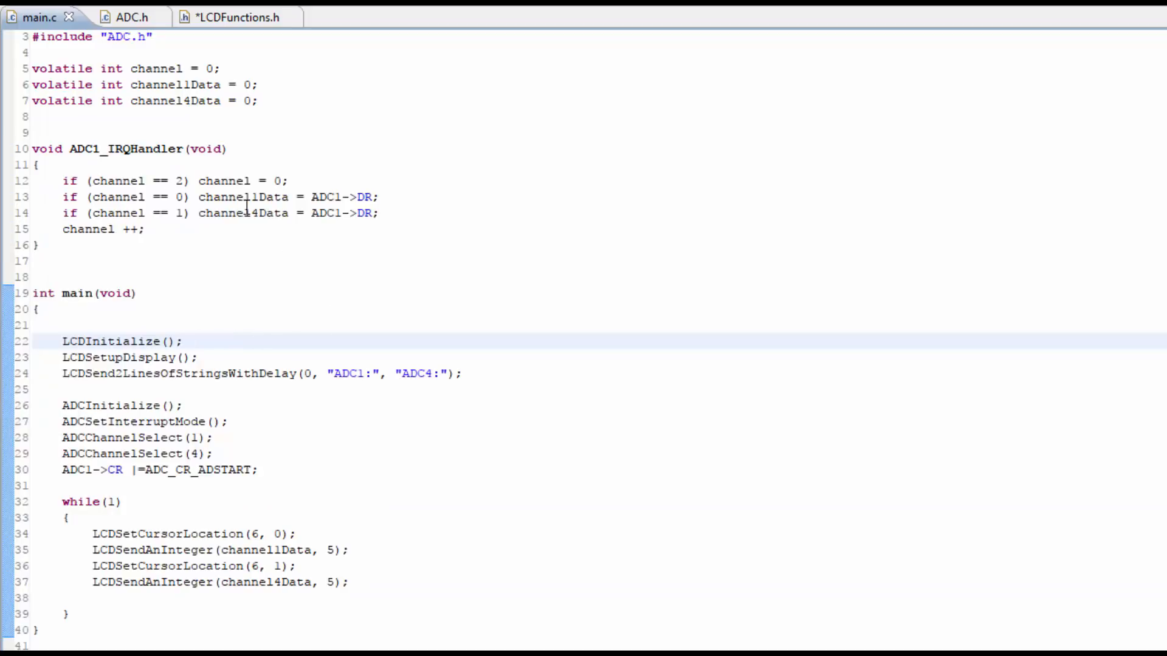
{"action": "mouse_move", "coordinate": [173, 189]}
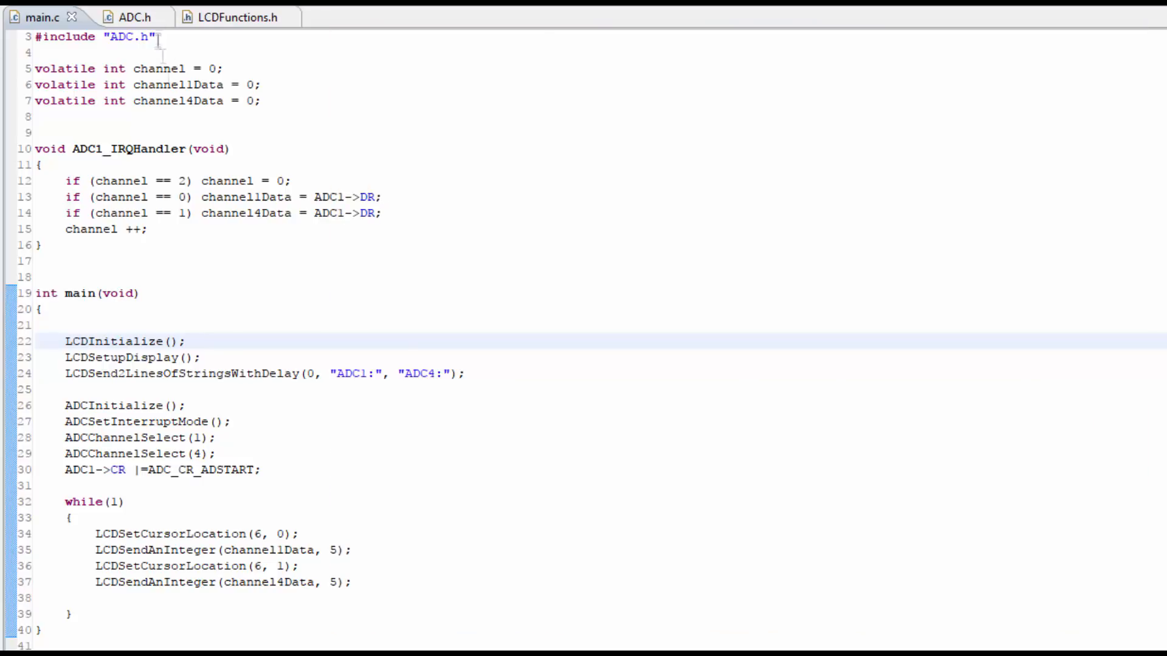
Delete the commented-out LCDSendACharacter(' ') line and its leftover empty line in LCDFunctions.h.
{"action": "left_click", "coordinate": [225, 17]}
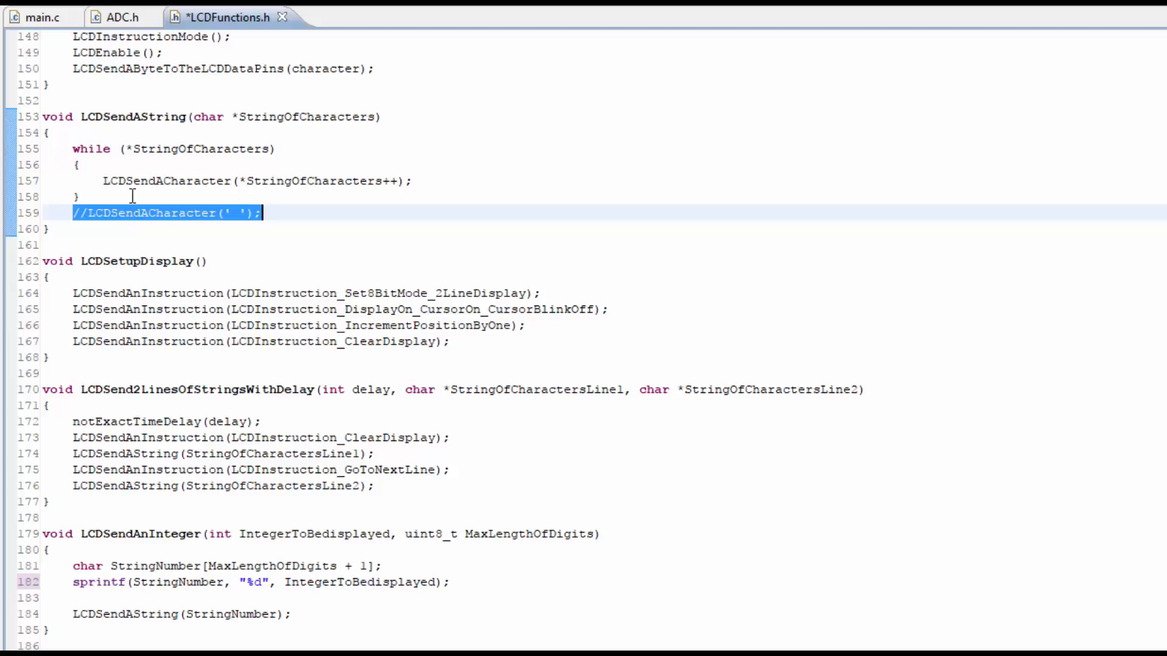
{"action": "key", "text": "Delete"}
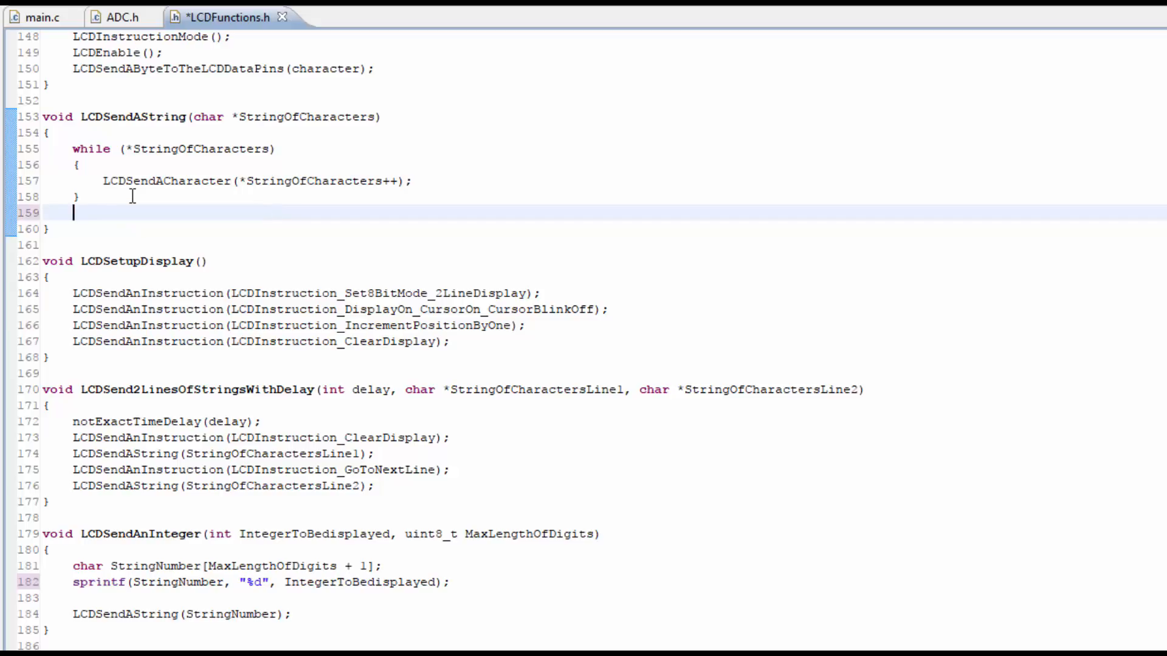
{"action": "key", "text": "Backspace"}
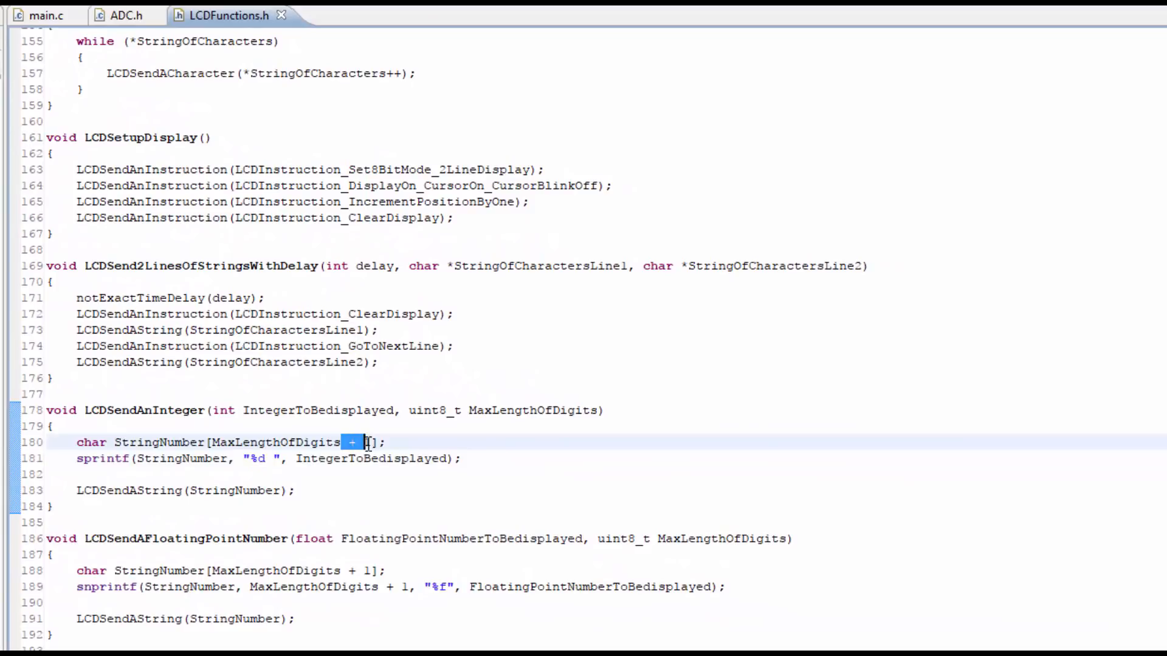
{"action": "type", "text": "1"}
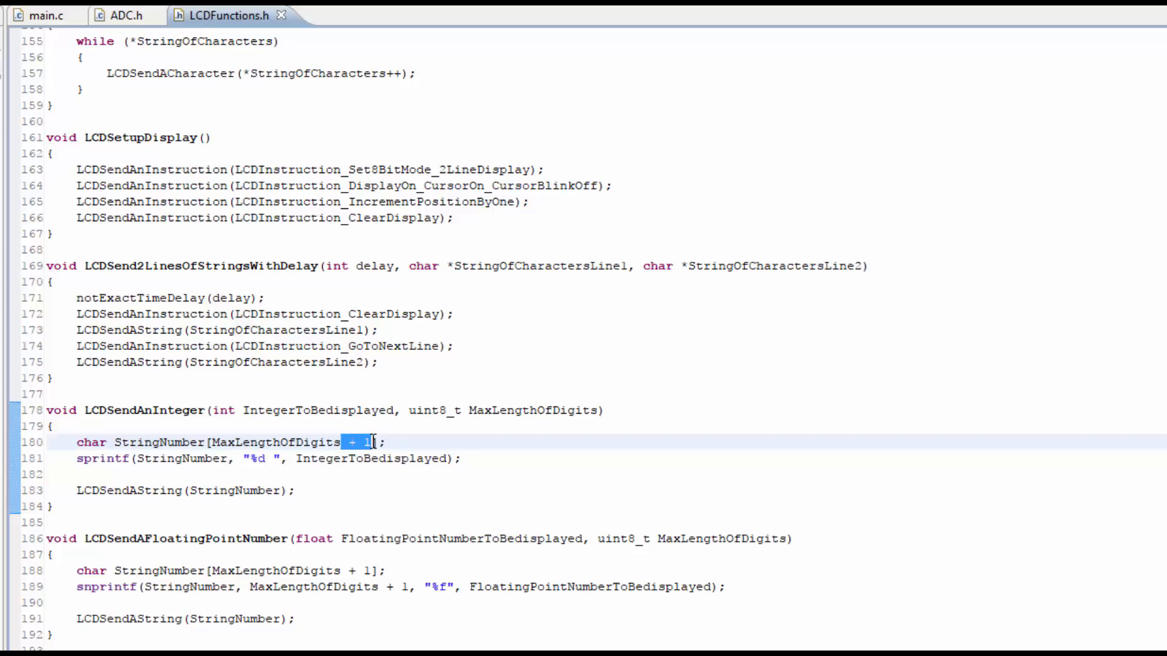
{"action": "mouse_move", "coordinate": [312, 442]}
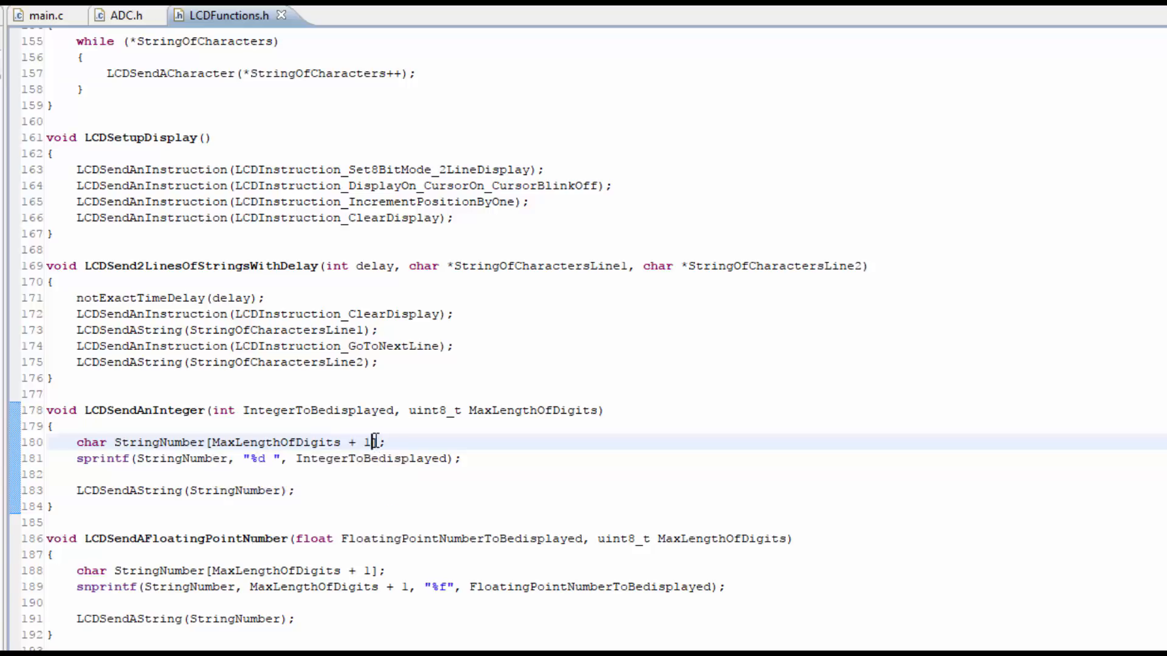
{"action": "double_click", "coordinate": [357, 442]}
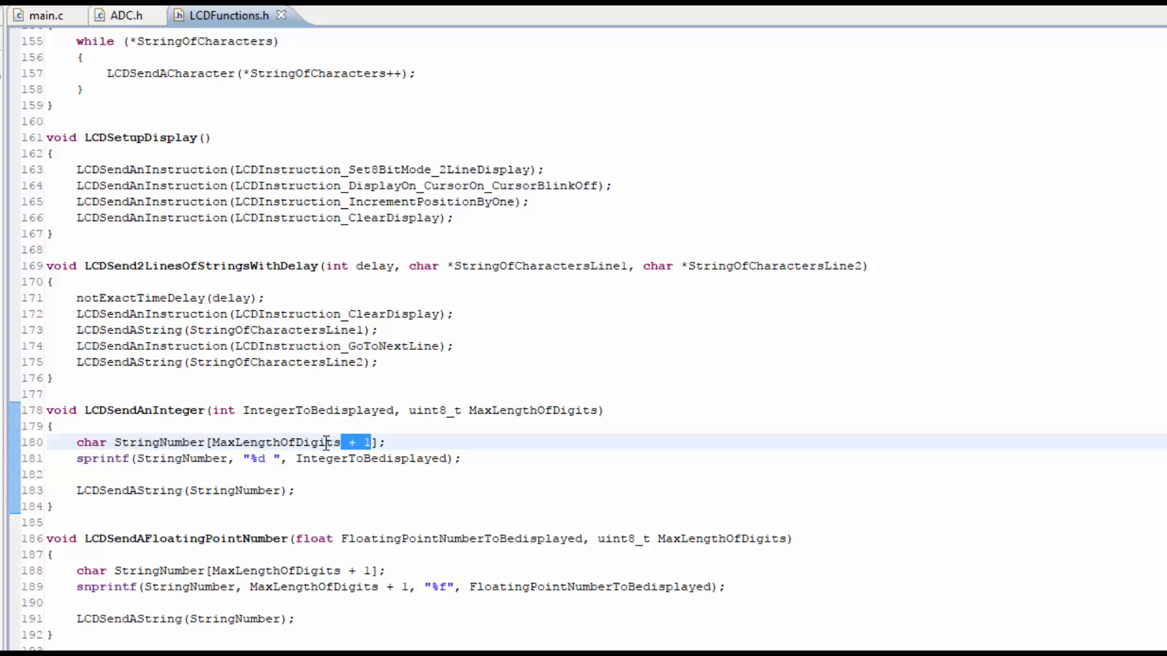
{"action": "mouse_move", "coordinate": [357, 458]}
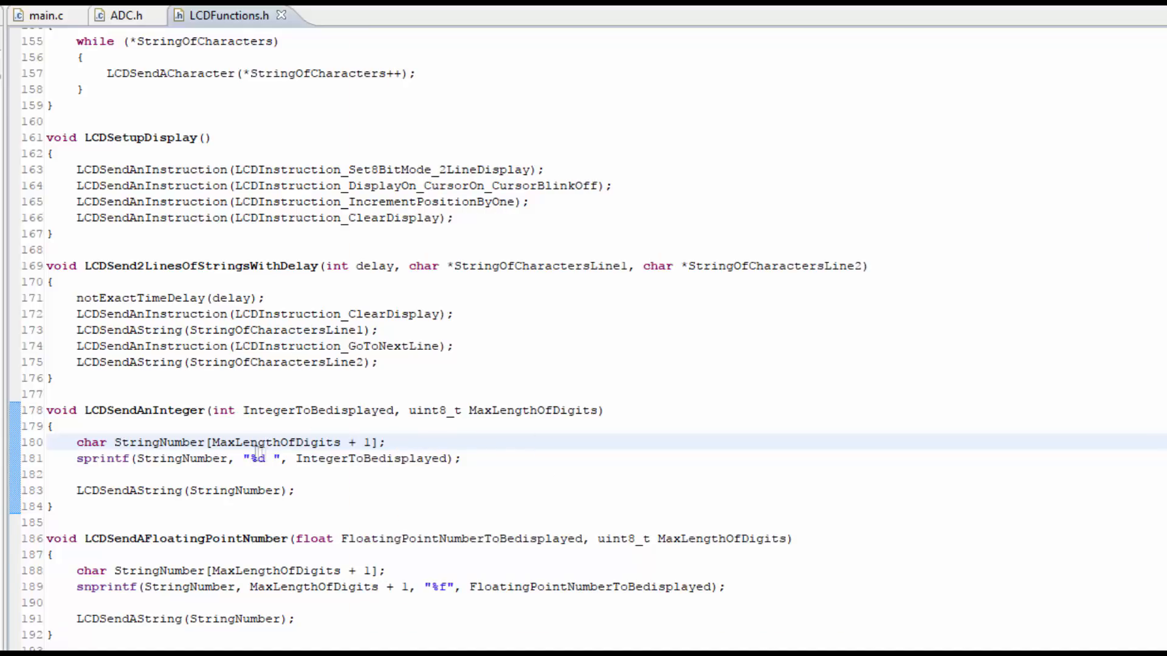
Add a space after %f in LCDSendAFloatingPointNumber's snprintf format string.
{"action": "scroll", "scroll_direction": "down", "scroll_amount": 3}
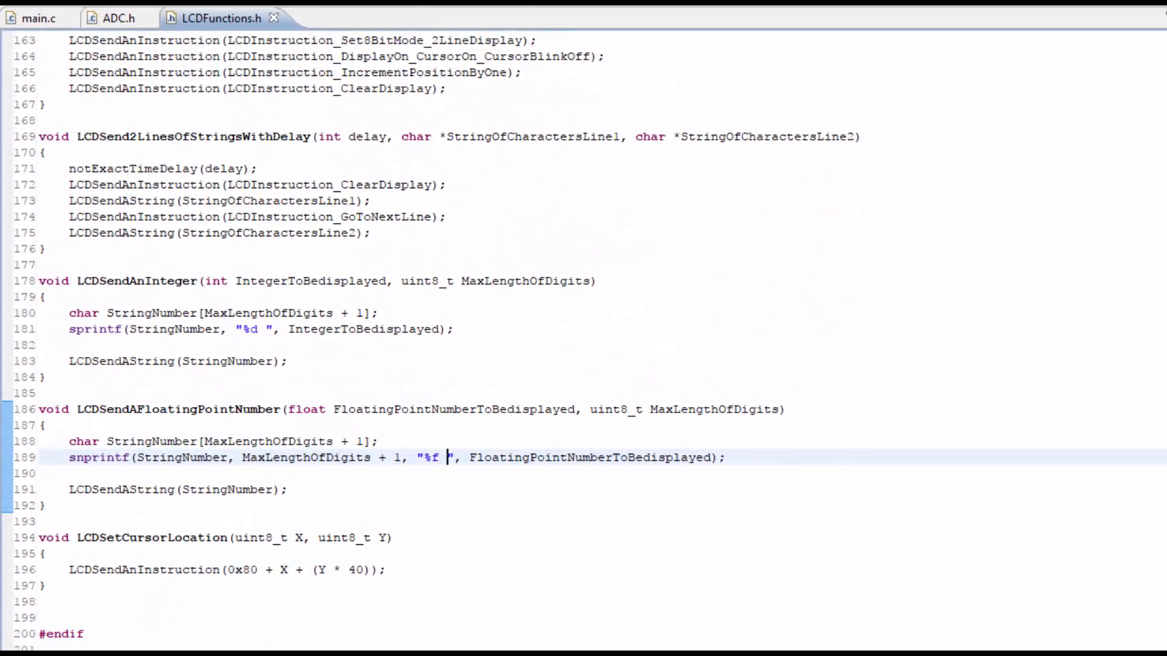
{"action": "left_click", "coordinate": [37, 17]}
{"action": "type", "text": "LCDSendAFloatingPointNumber("}
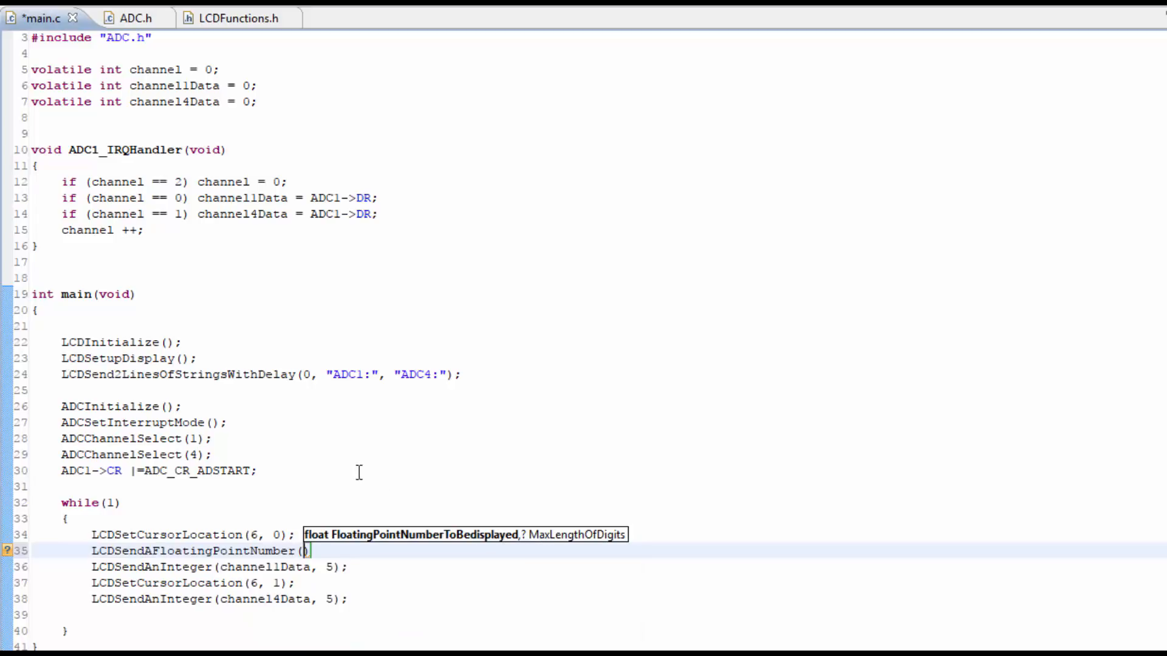
Type LCDSendAFloatingPointNumber(channel1Data, 6); after the first LCDSetCursorLocation in main.c.
{"action": "type", "text": "ch"}
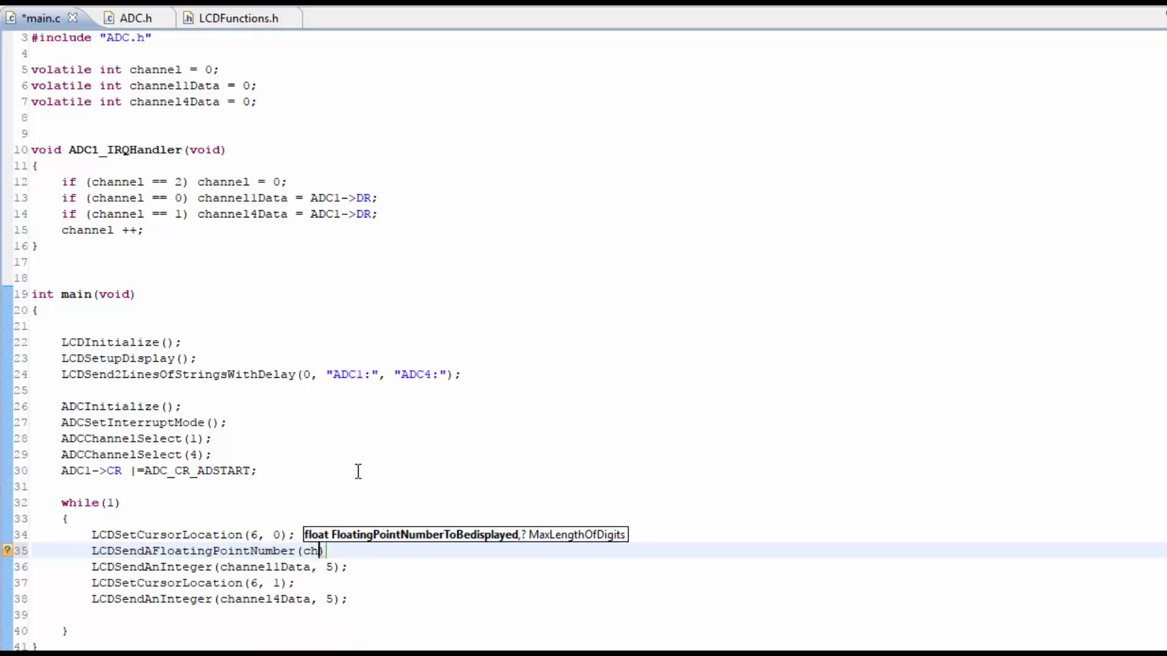
{"action": "type", "text": "annel1)"}
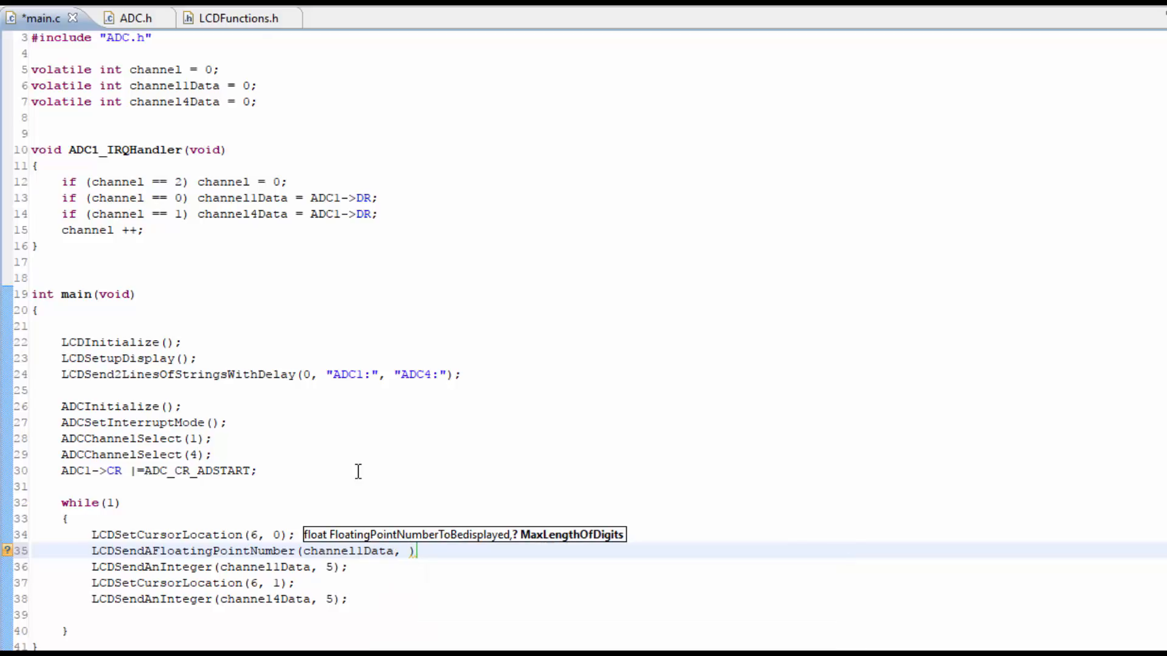
{"action": "type", "text": "6"}
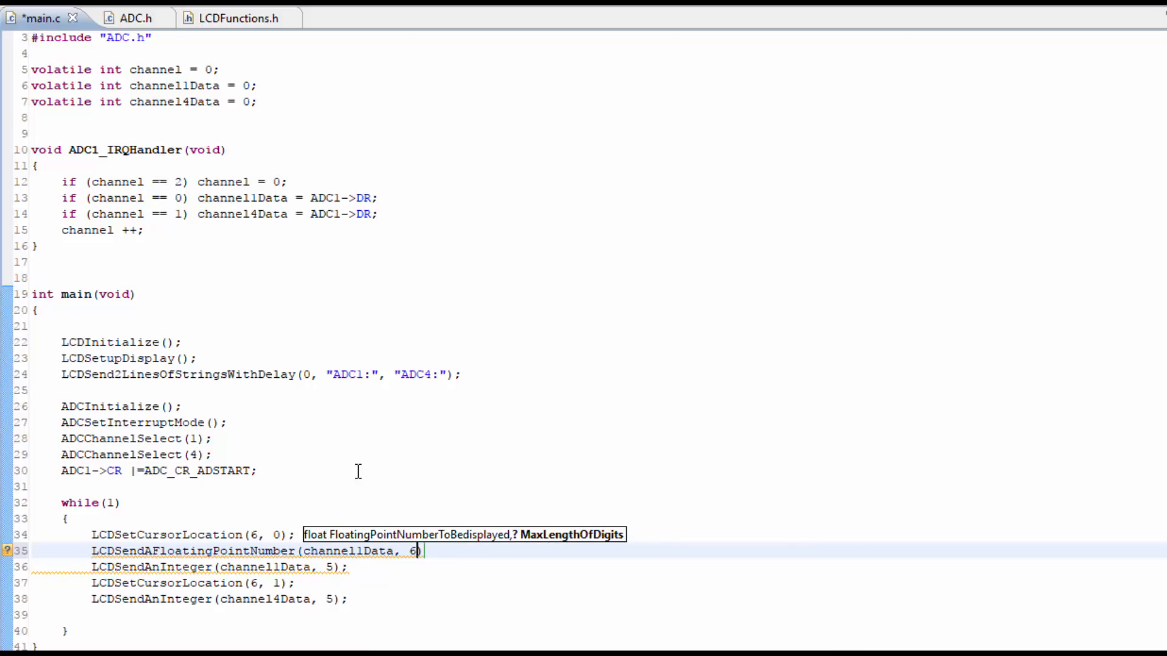
{"action": "type", "text": ");"}
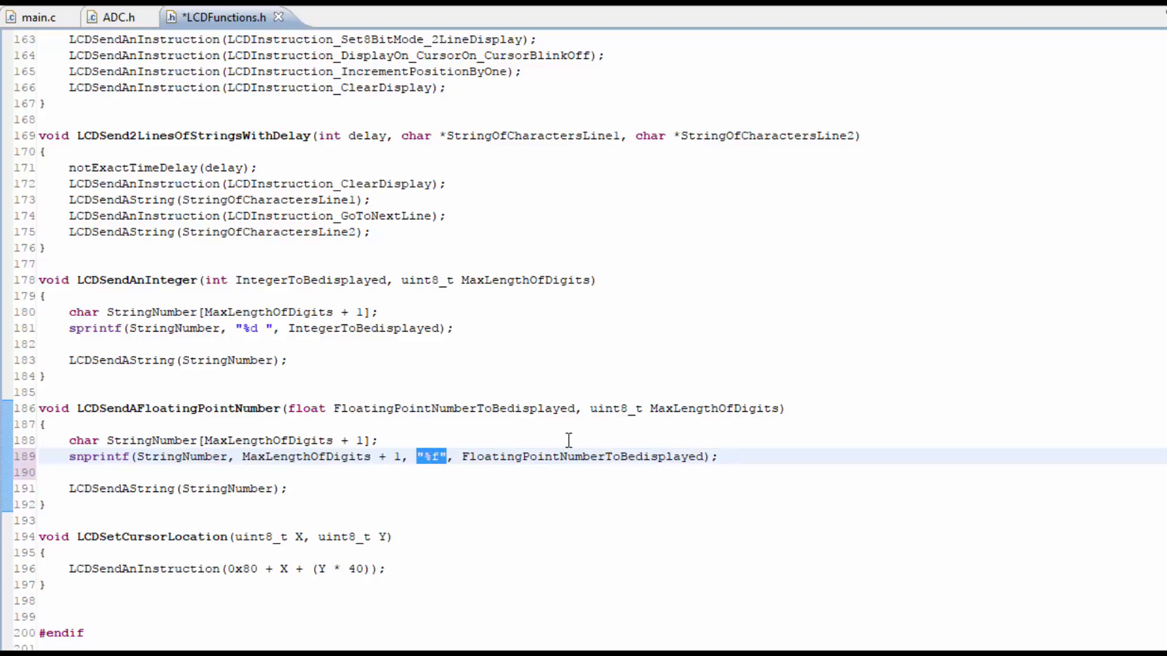
{"action": "double_click", "coordinate": [713, 408]}
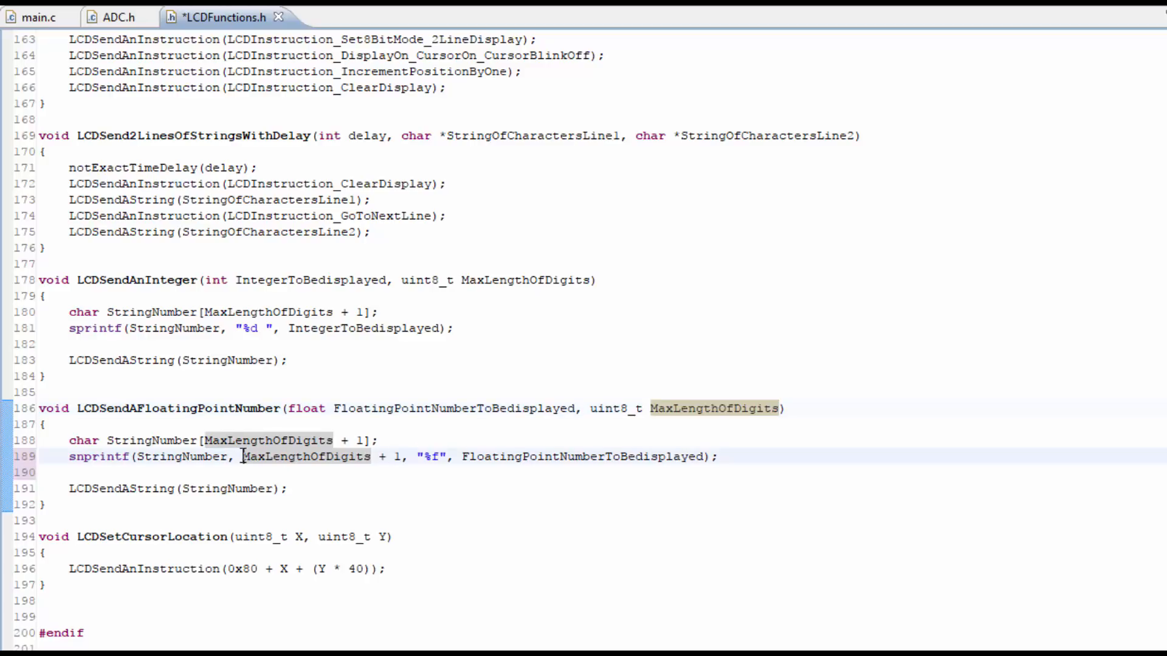
{"action": "left_click_drag", "start_coordinate": [241, 457], "coordinate": [400, 456]}
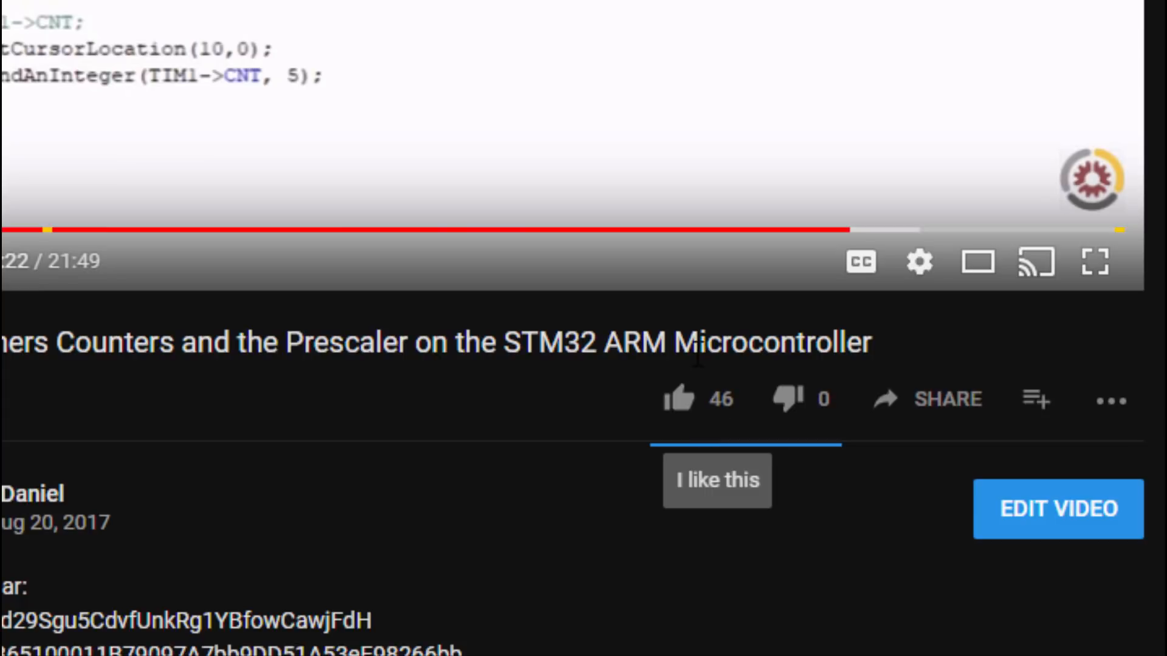
{"action": "mouse_move", "coordinate": [746, 467]}
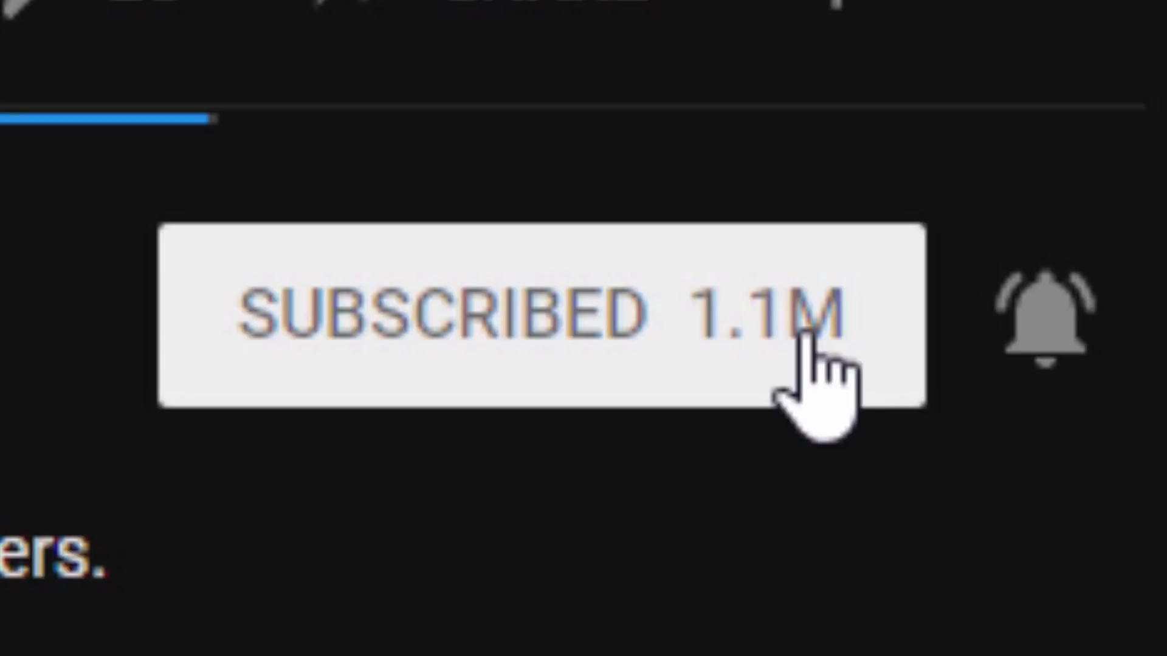
Scroll down the video page to the channel's ARM microcontroller playlists.
{"action": "scroll", "scroll_direction": "down", "scroll_amount": 3}
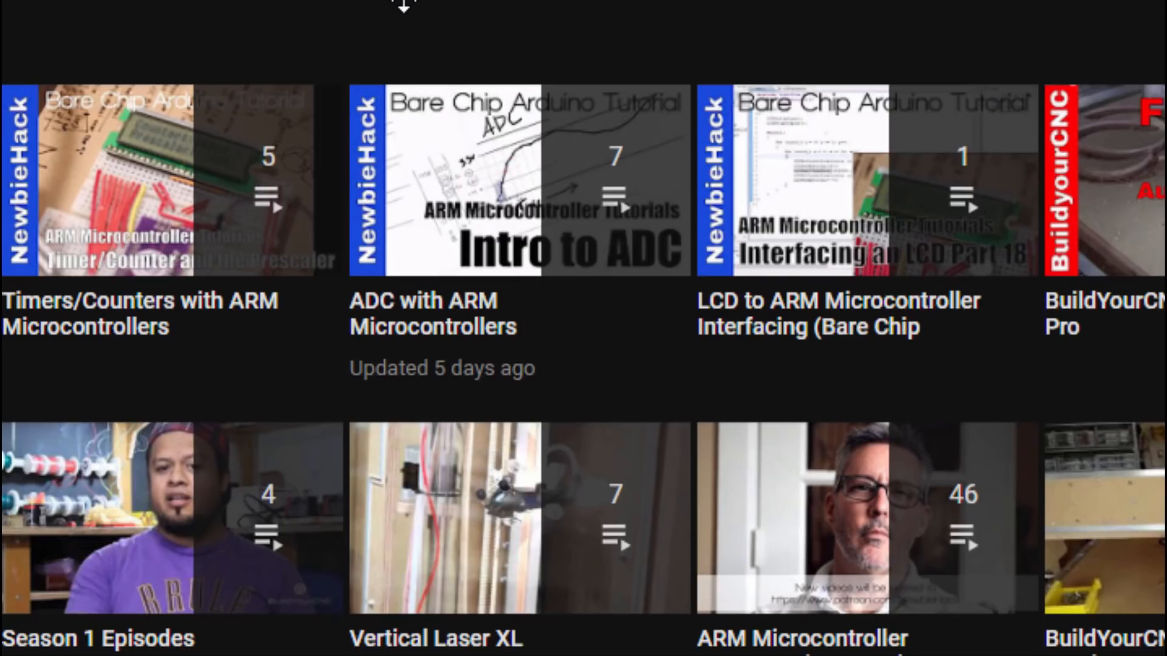